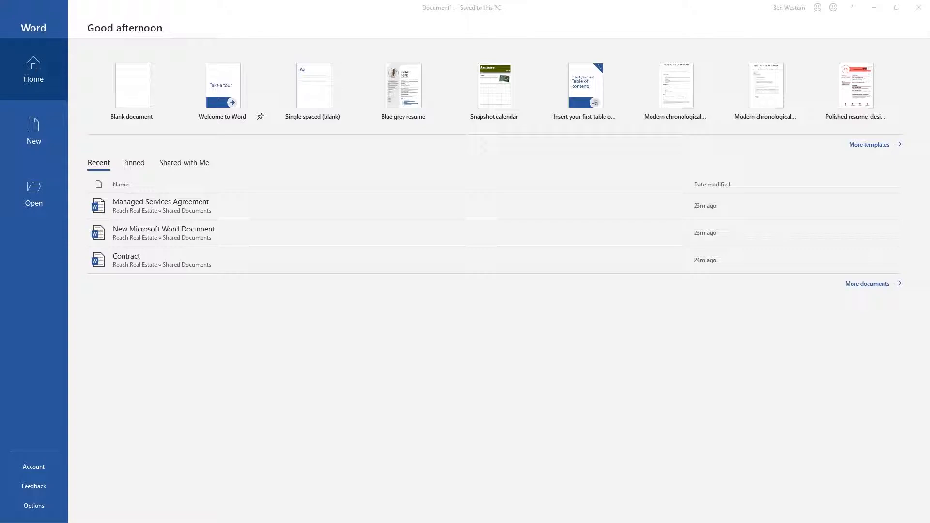
mouse_move(576, 370)
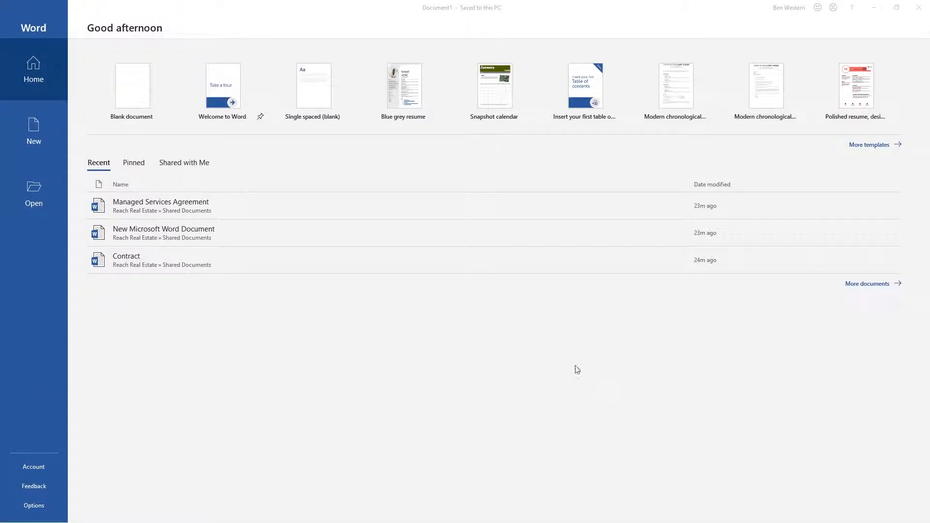
mouse_move(425, 425)
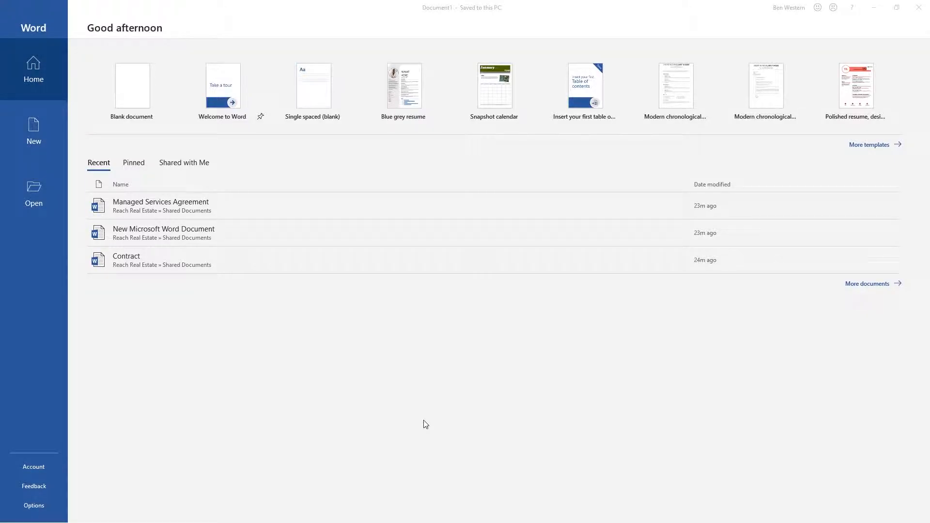
mouse_move(139, 89)
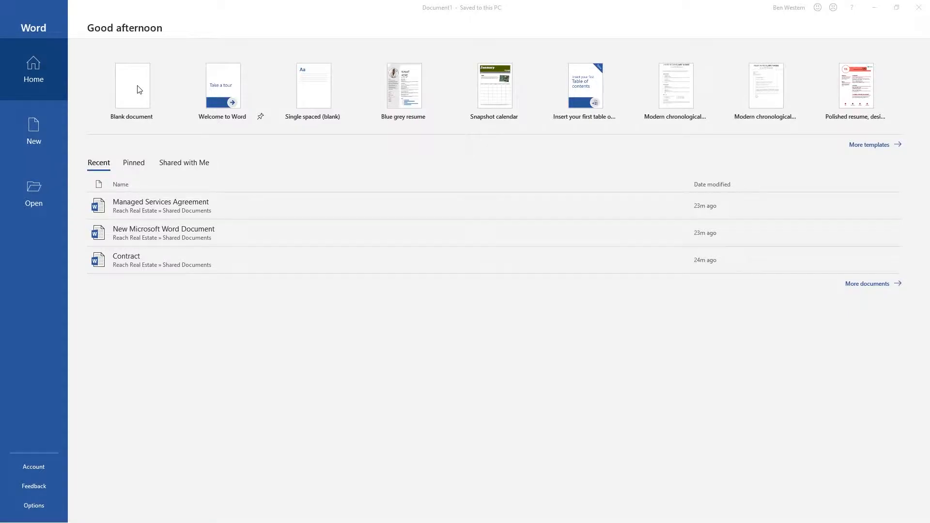
Create a blank document and type "This is a test document"
click(132, 88)
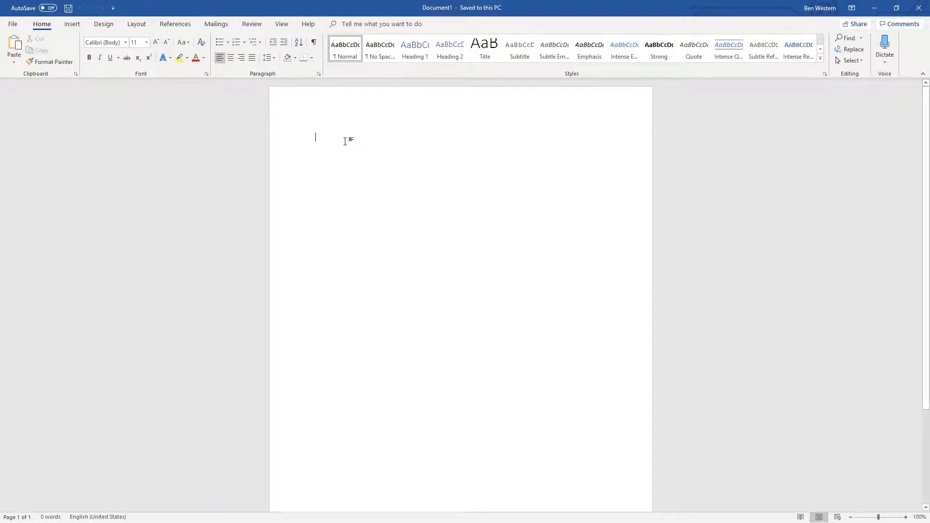
text(This is just)
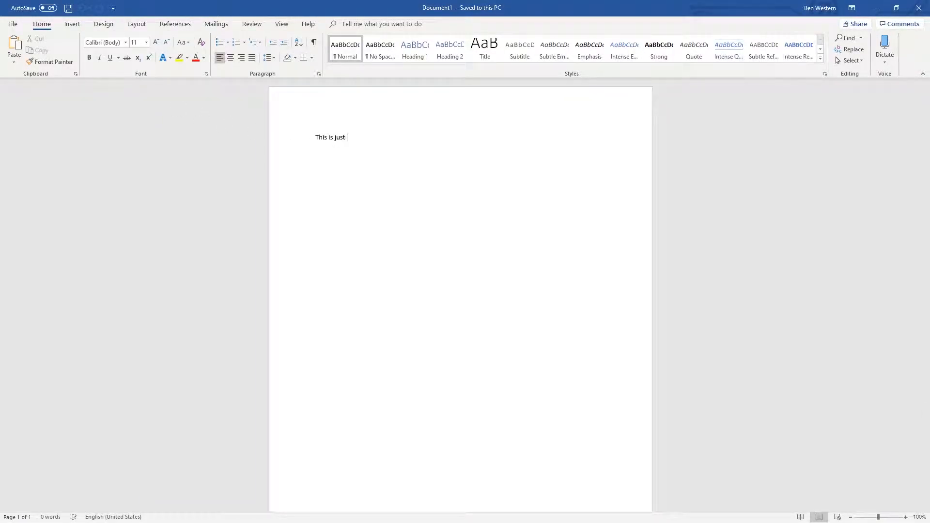
text(a test document)
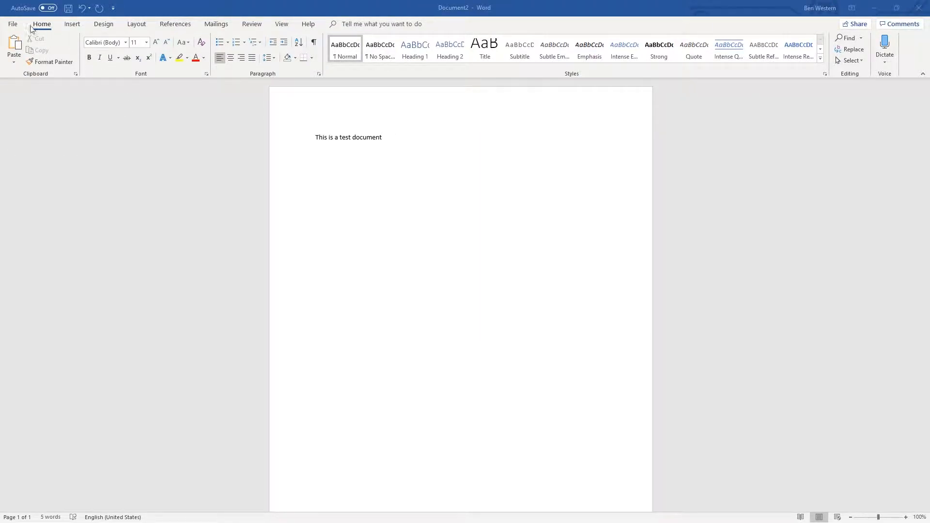
Open Save As from the File menu to show OneDrive, SharePoint and PC locations
click(14, 23)
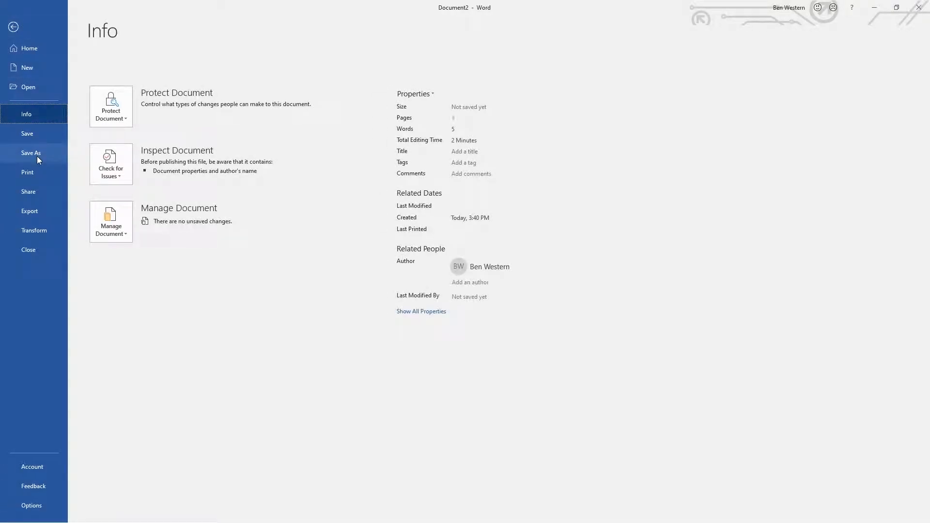
click(31, 153)
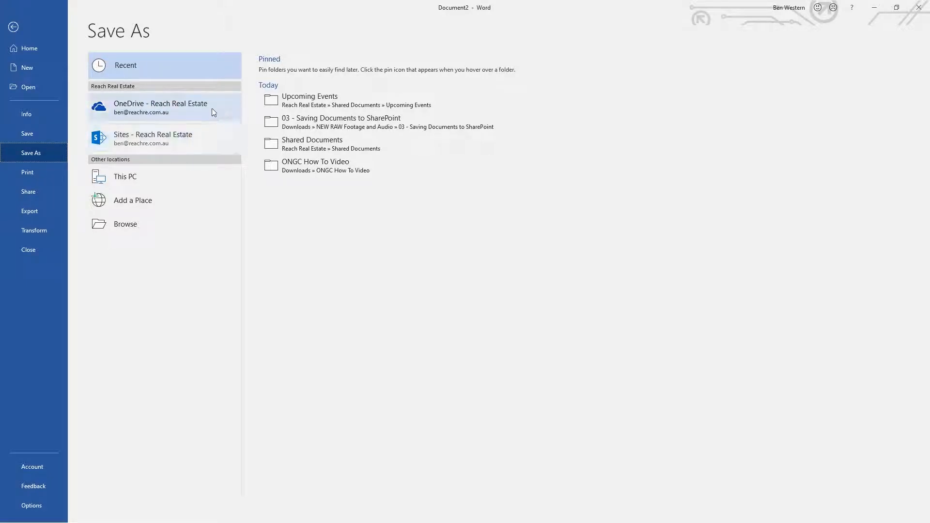
mouse_move(222, 103)
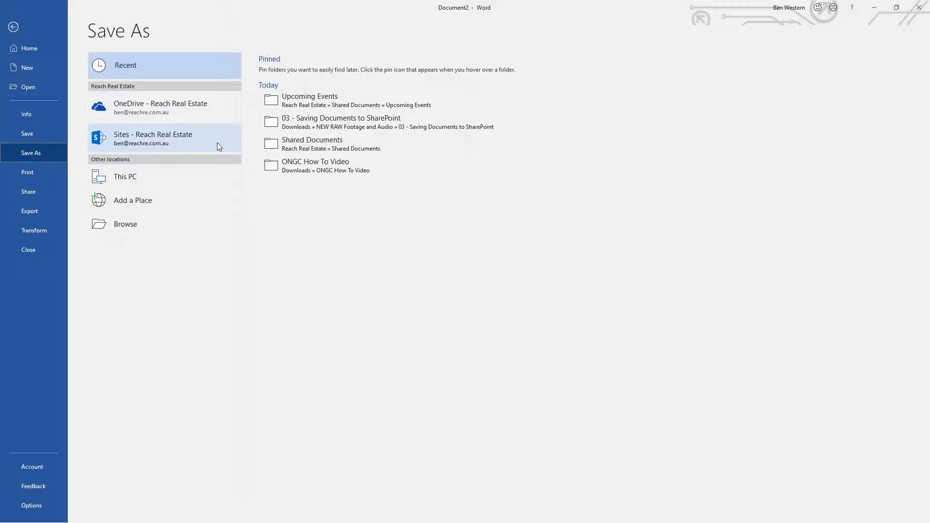
Save to Reach Real Estate Documents > Sales as "Sales document"
click(160, 138)
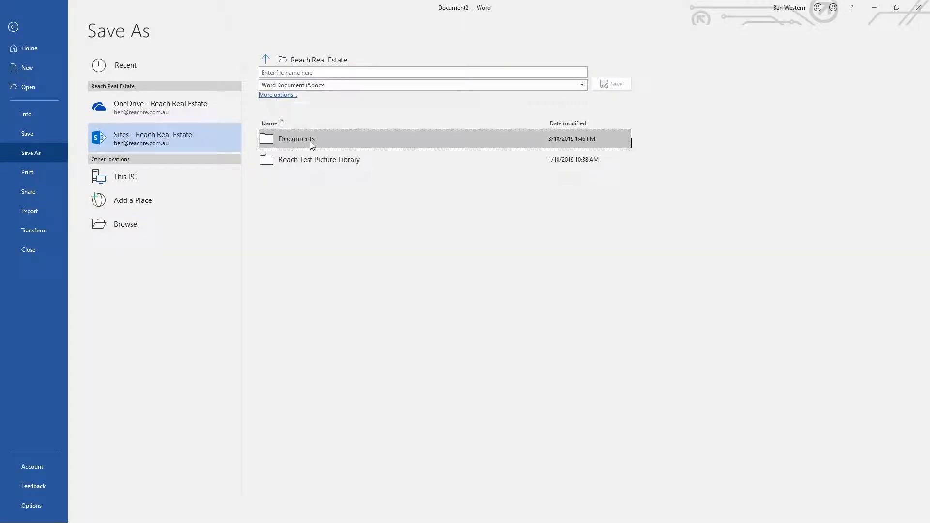
mouse_move(315, 145)
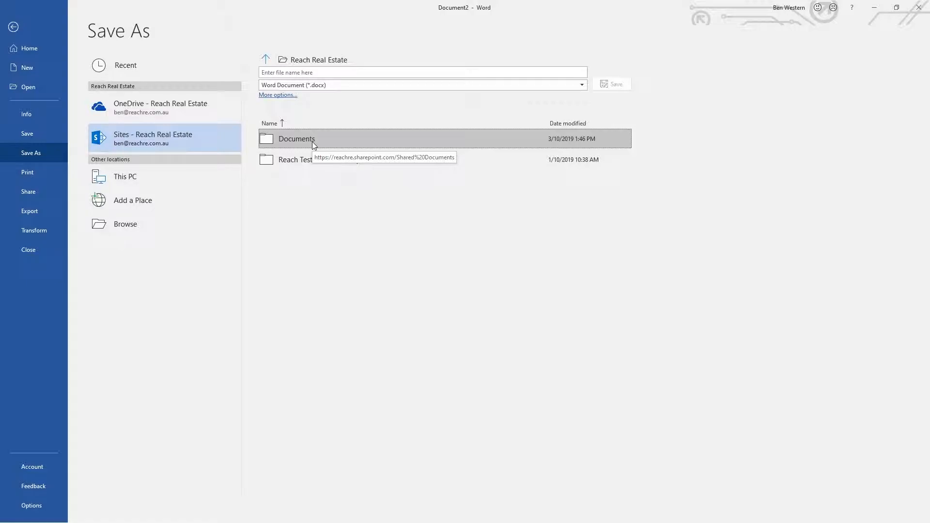
double_click(297, 139)
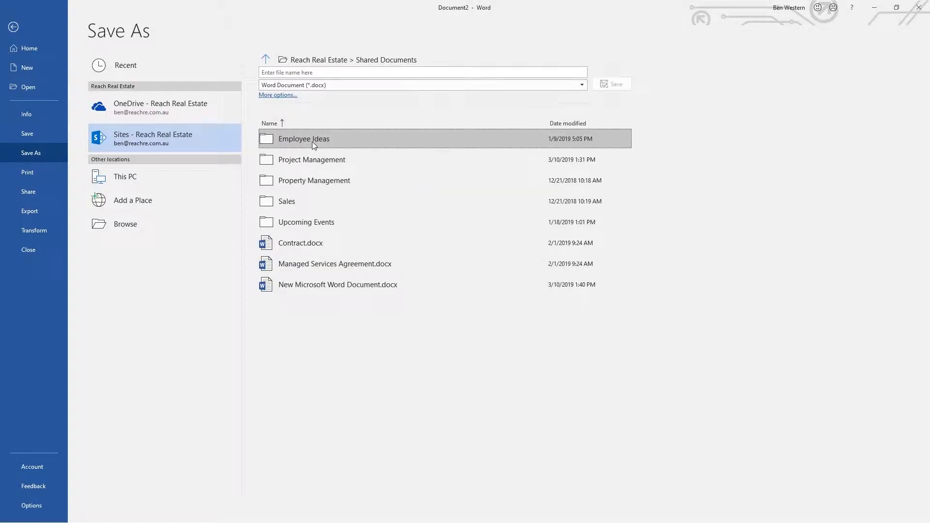
mouse_move(315, 145)
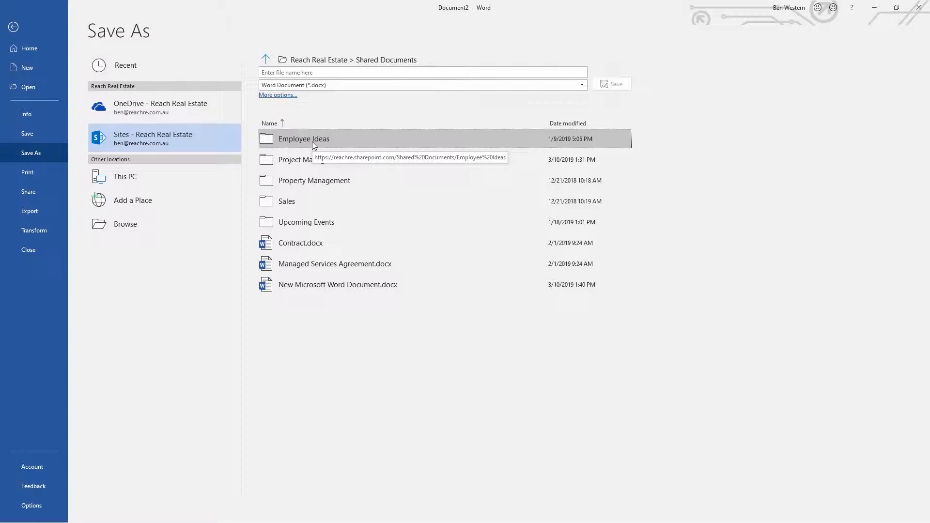
double_click(286, 201)
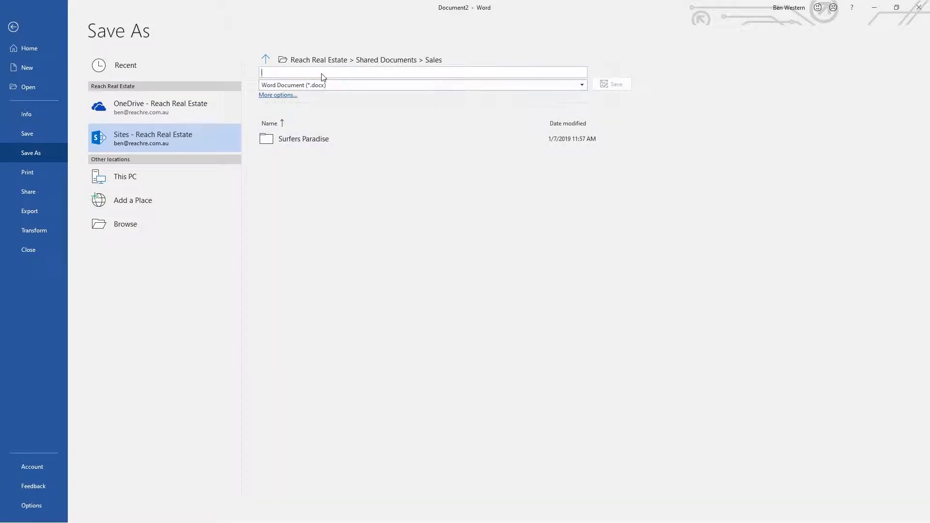
text(Sales document)
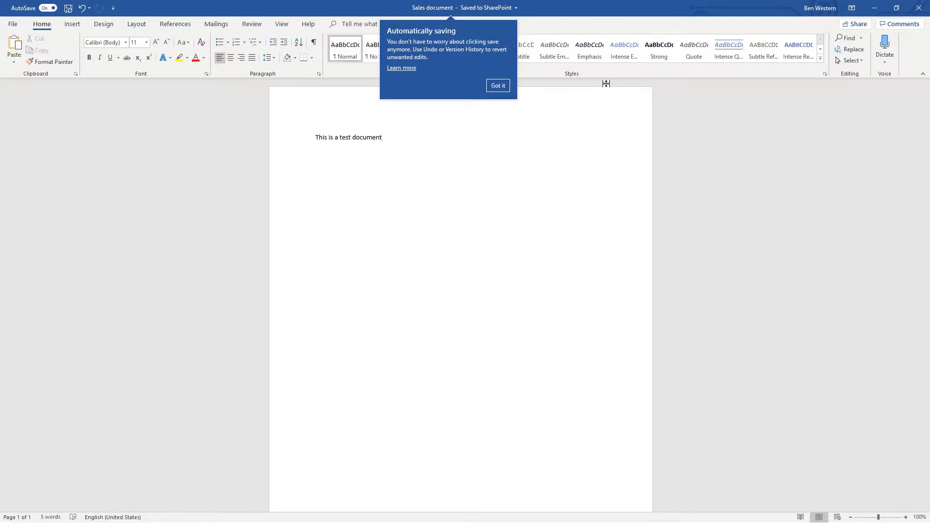
mouse_move(554, 46)
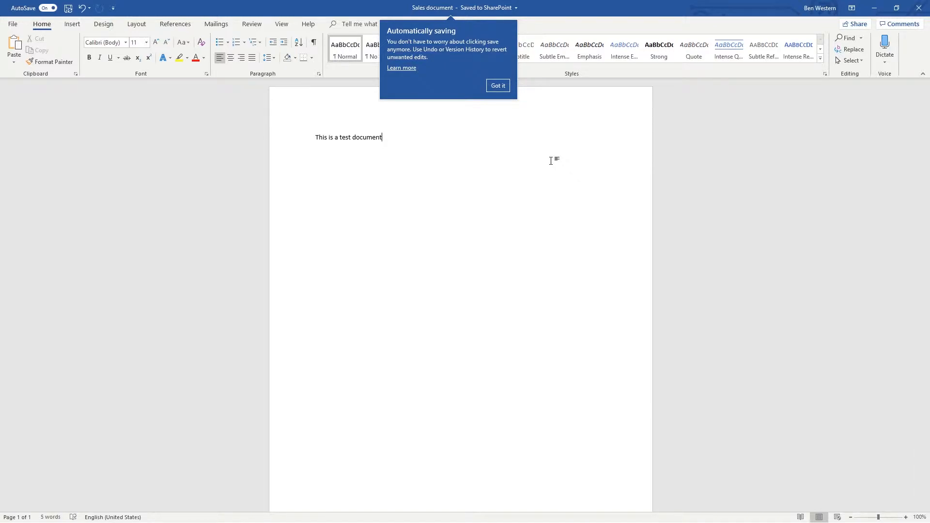
mouse_move(531, 162)
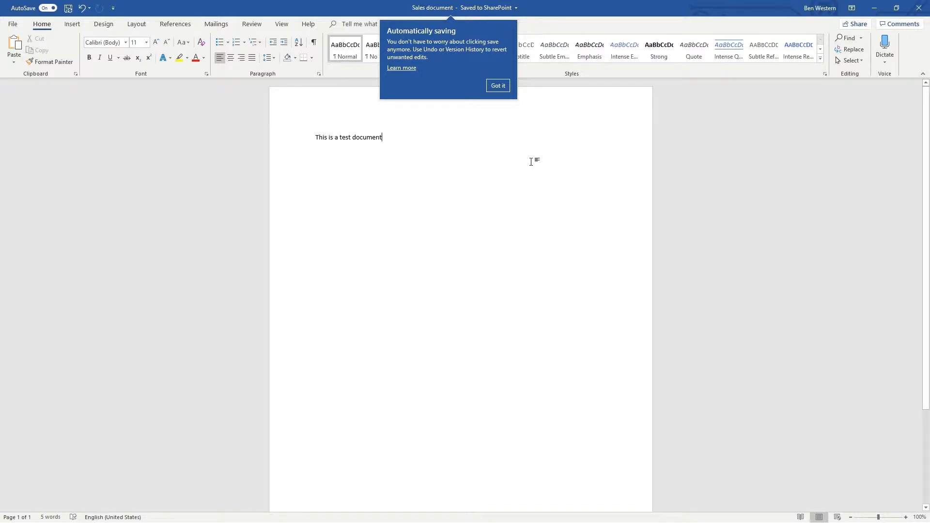
Click 'Got it' on the Automatically saving callout
click(498, 85)
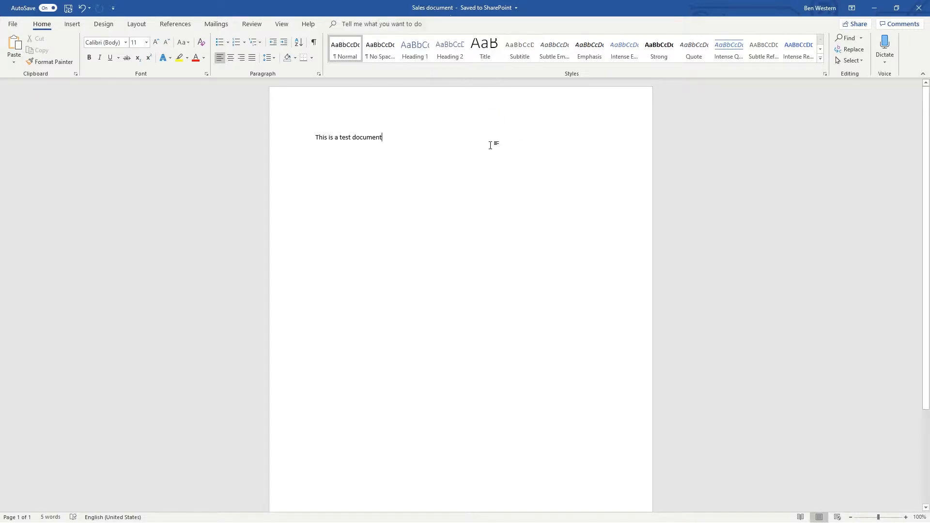
mouse_move(428, 137)
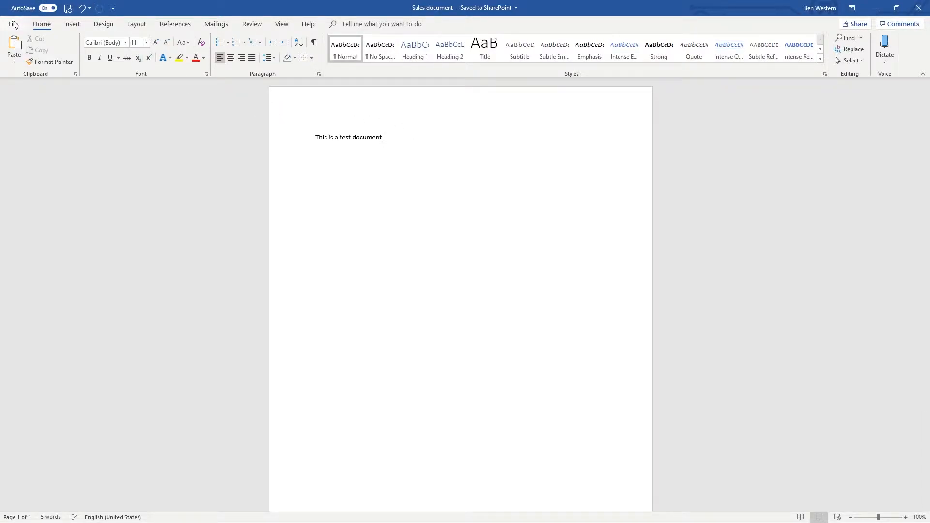
Open the File > Open page listing locations and recent files
click(13, 24)
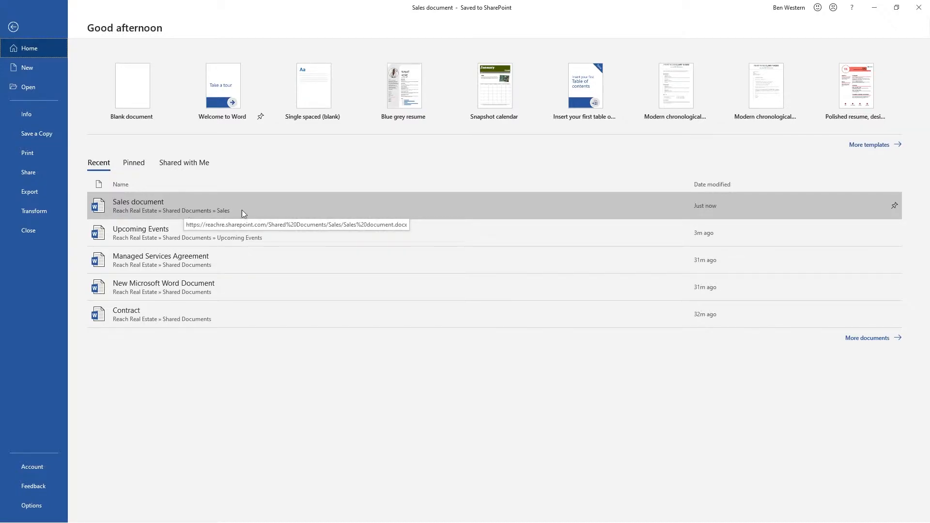
mouse_move(305, 220)
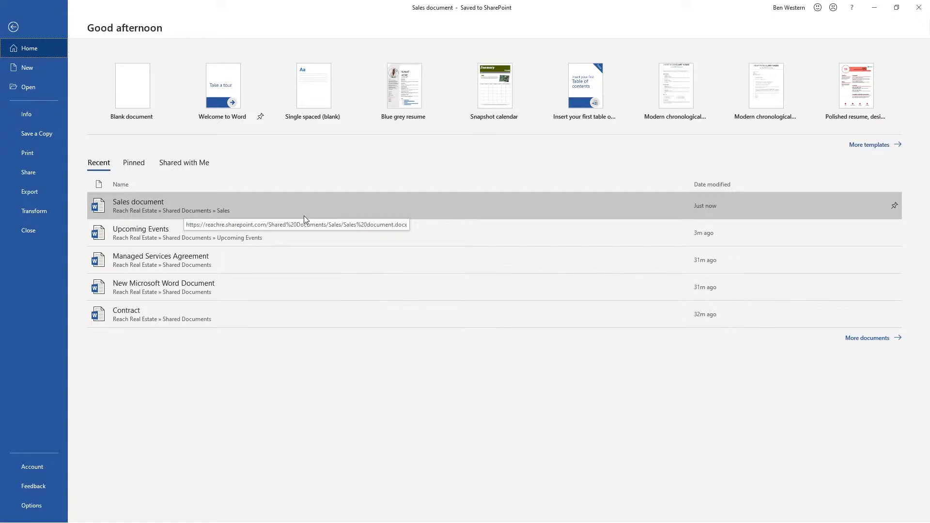
click(27, 87)
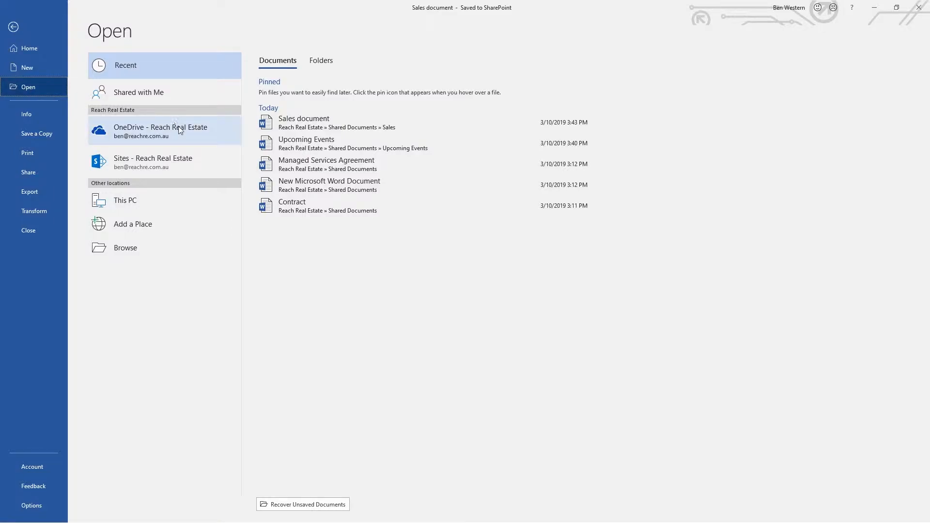
Browse Sites - Reach Real Estate to reach Shared Documents > Sales
click(164, 162)
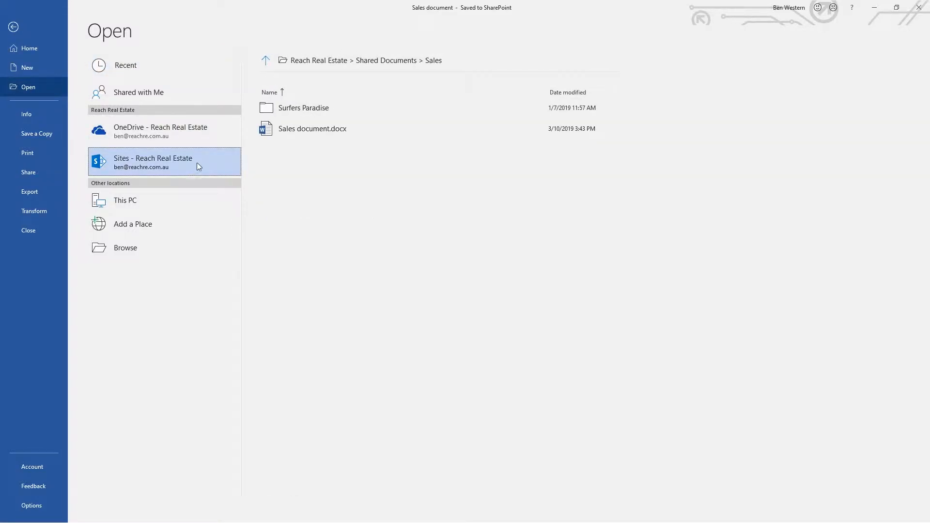
mouse_move(455, 67)
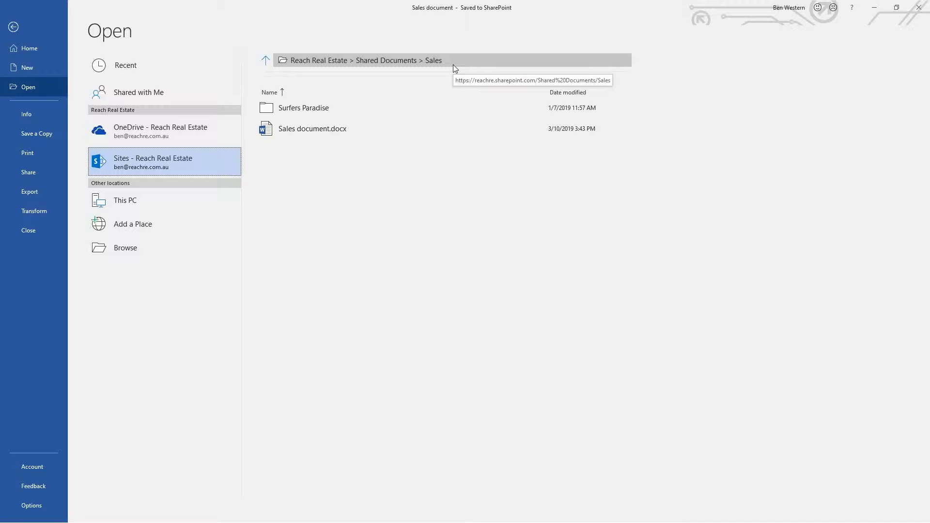
mouse_move(378, 99)
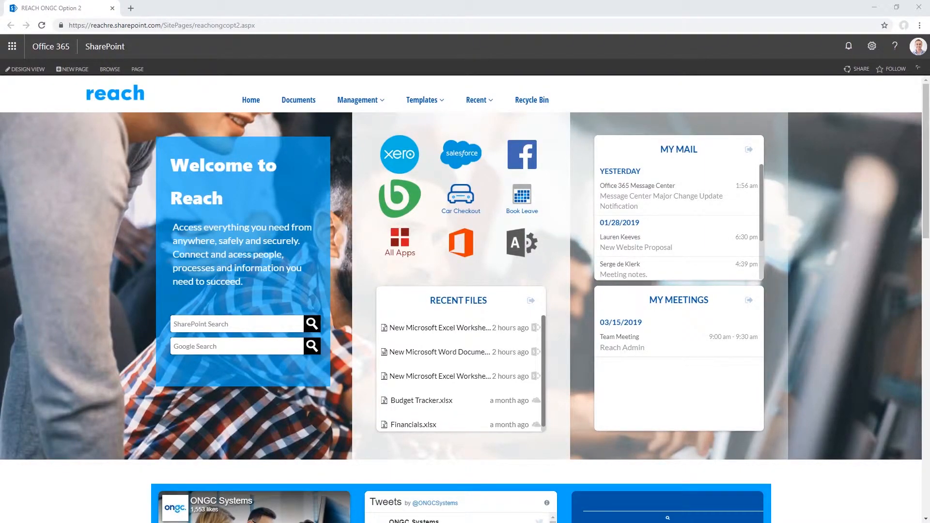
Open Sales document.docx from SharePoint Documents > Sales in Word Online
click(298, 100)
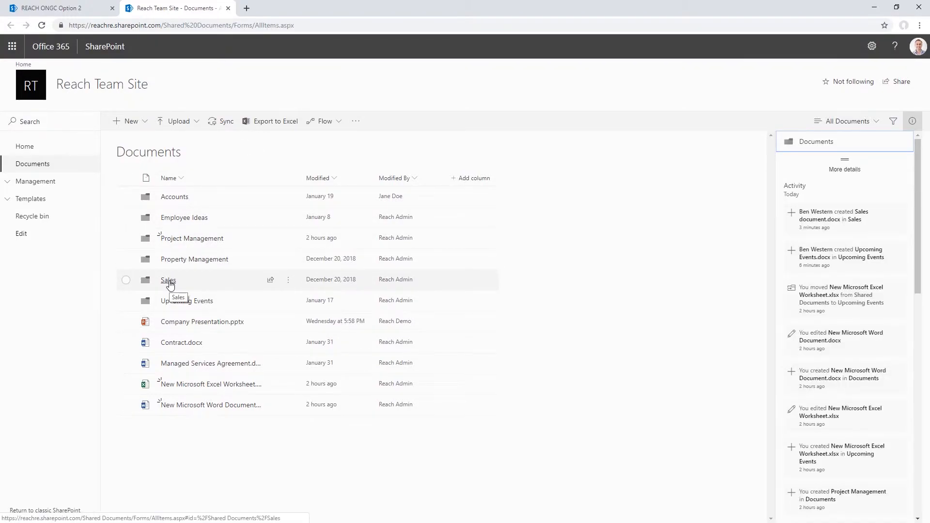
click(168, 280)
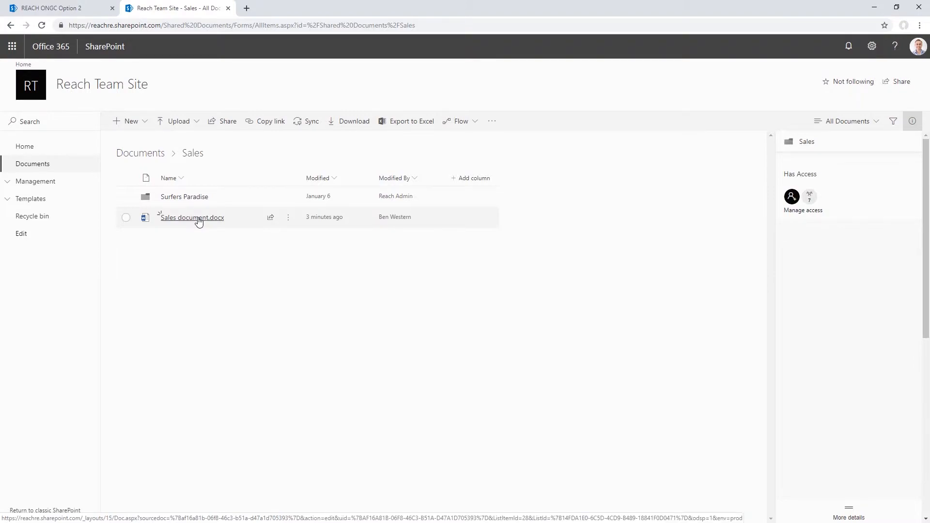
click(191, 218)
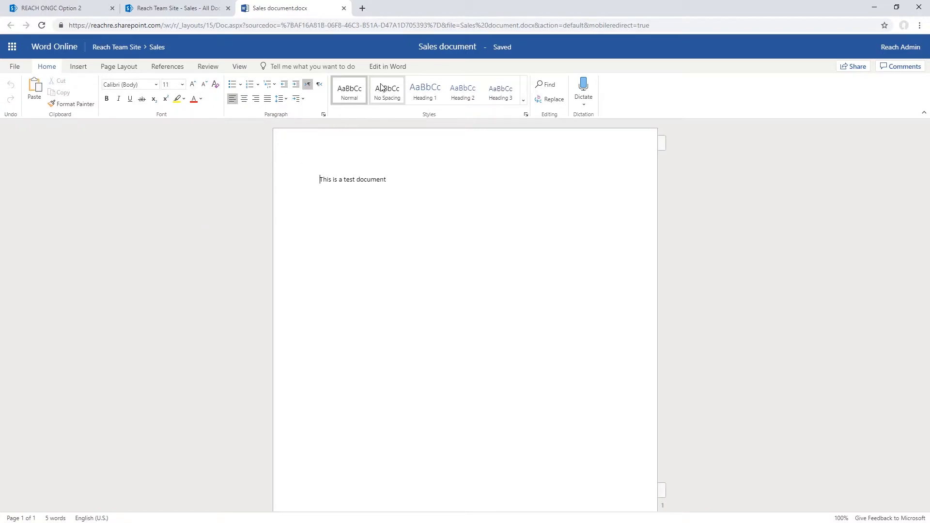
Open the Sales document in desktop Word via Edit in Word
click(387, 67)
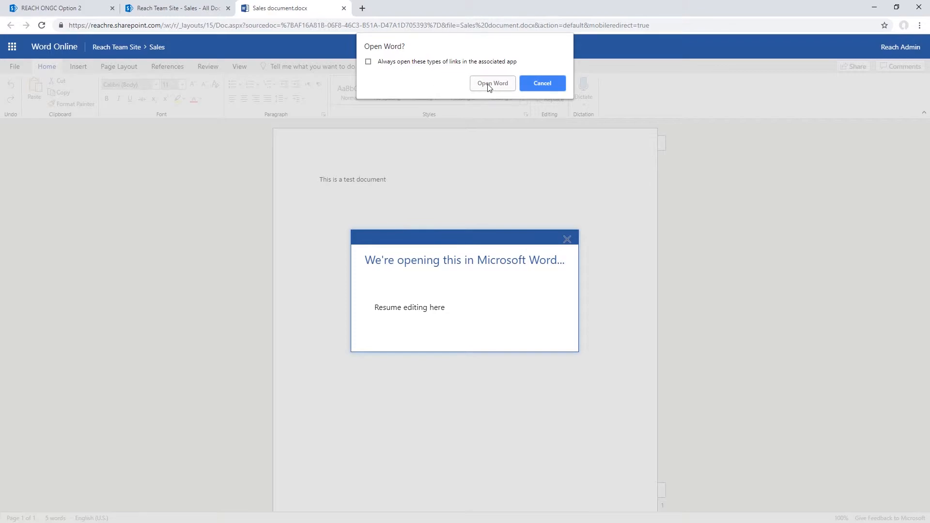
click(493, 83)
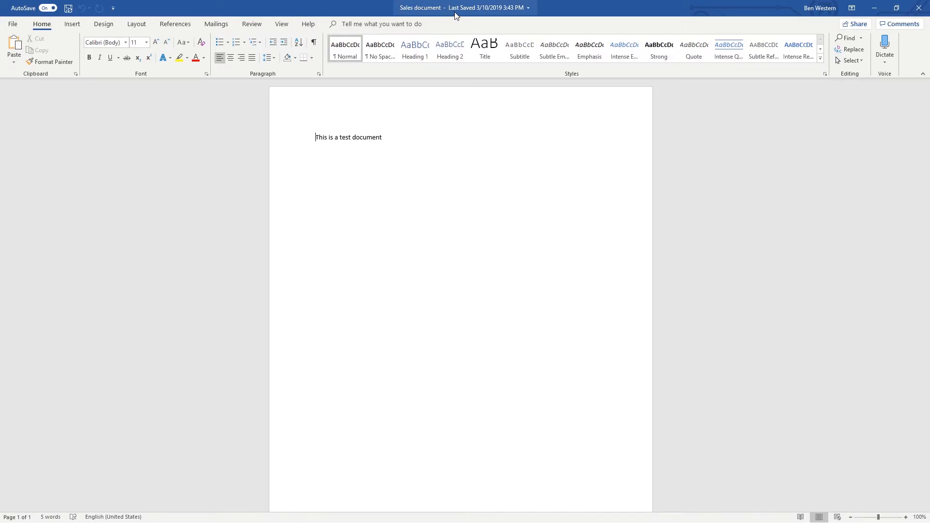
mouse_move(491, 11)
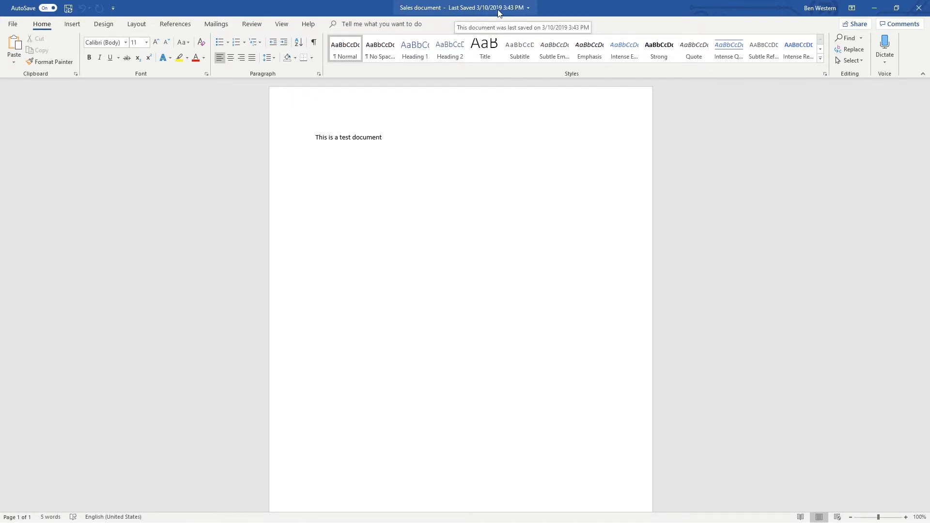
mouse_move(506, 17)
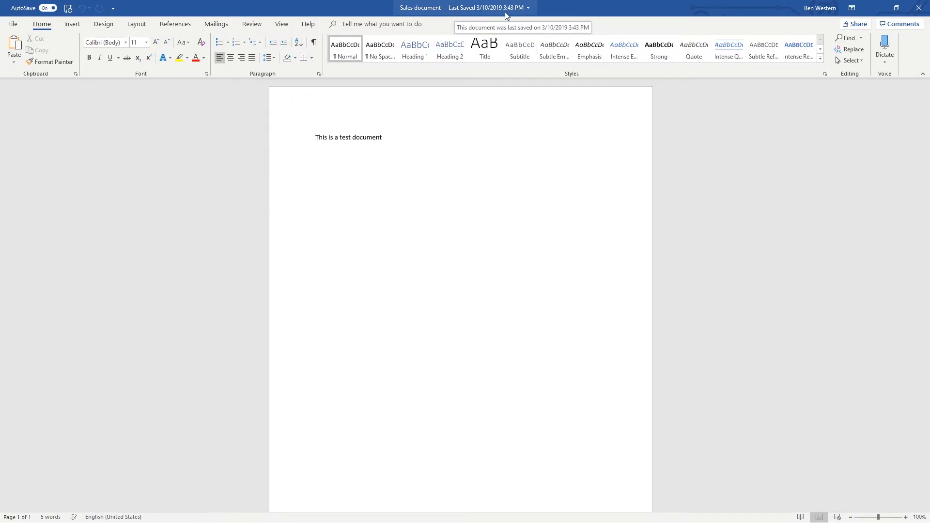
mouse_move(500, 17)
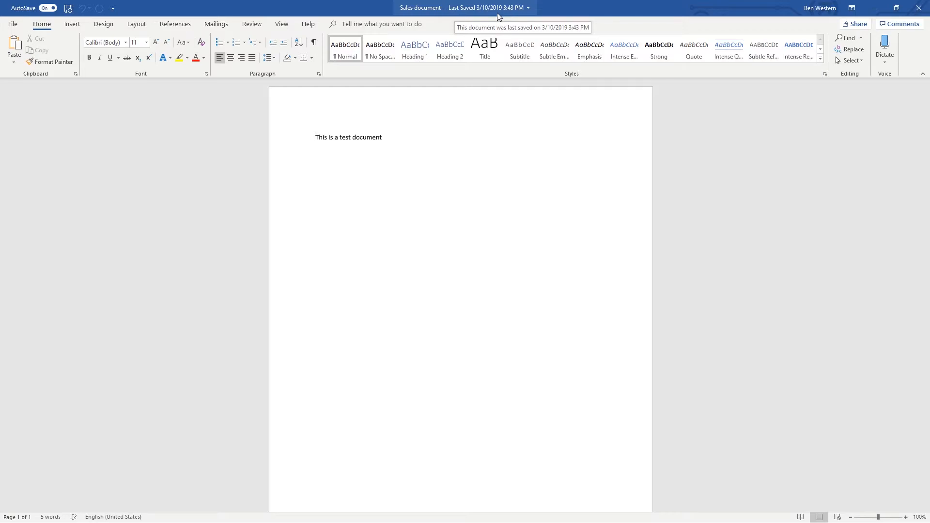